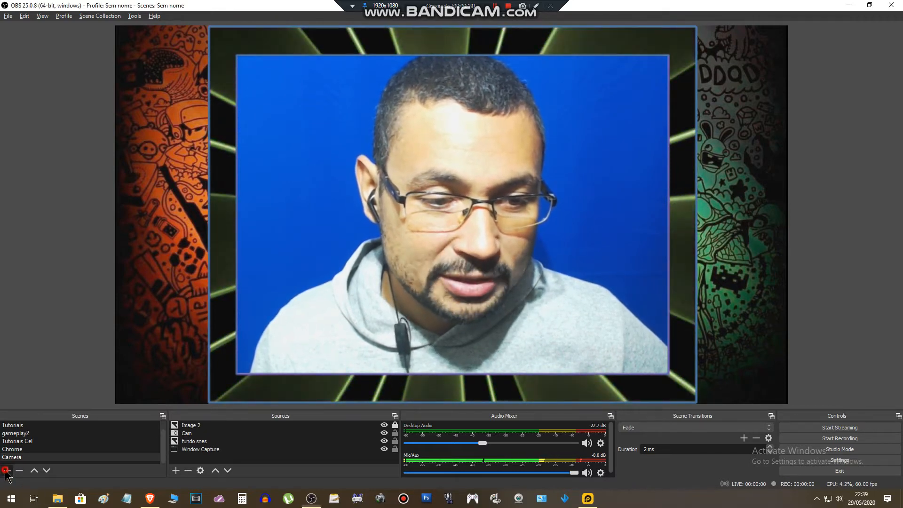
# - Add a new empty scene named 'Obs Tutorial' and make it active
pyautogui.click(7, 471)
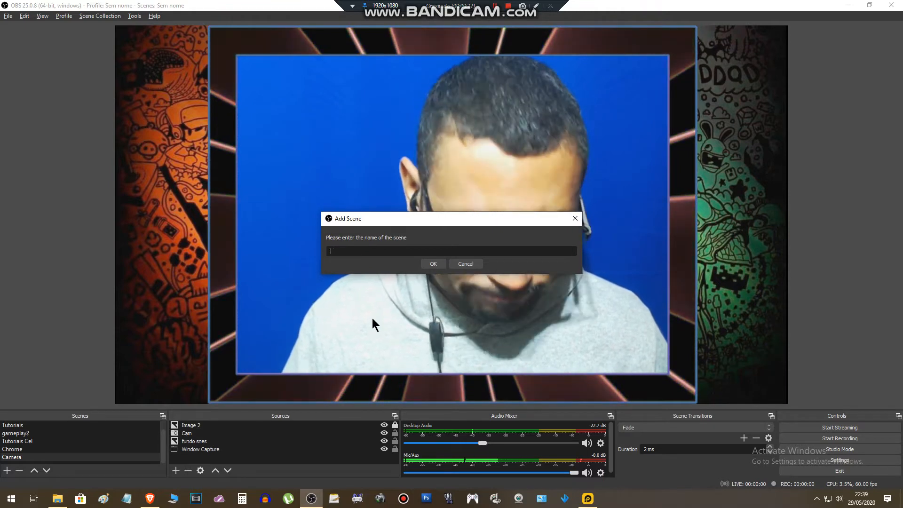
pyautogui.write('Obs Tutorial')
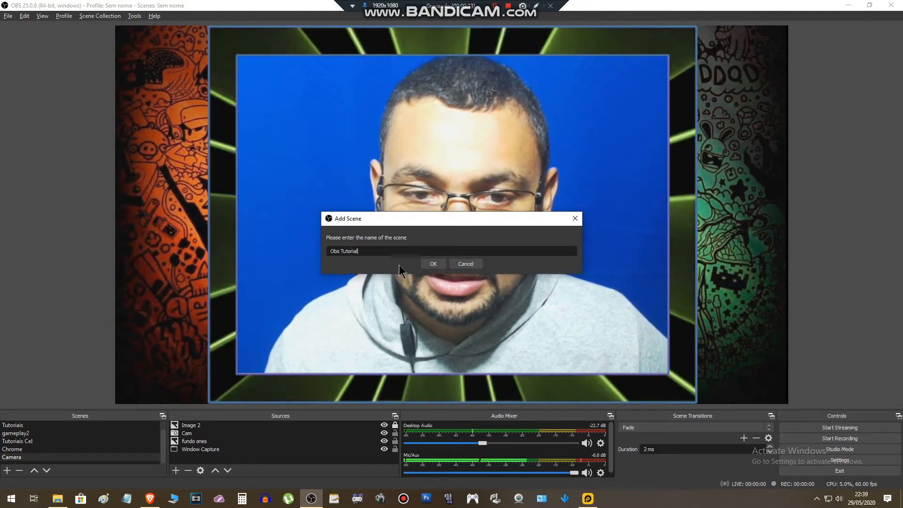
pyautogui.click(433, 264)
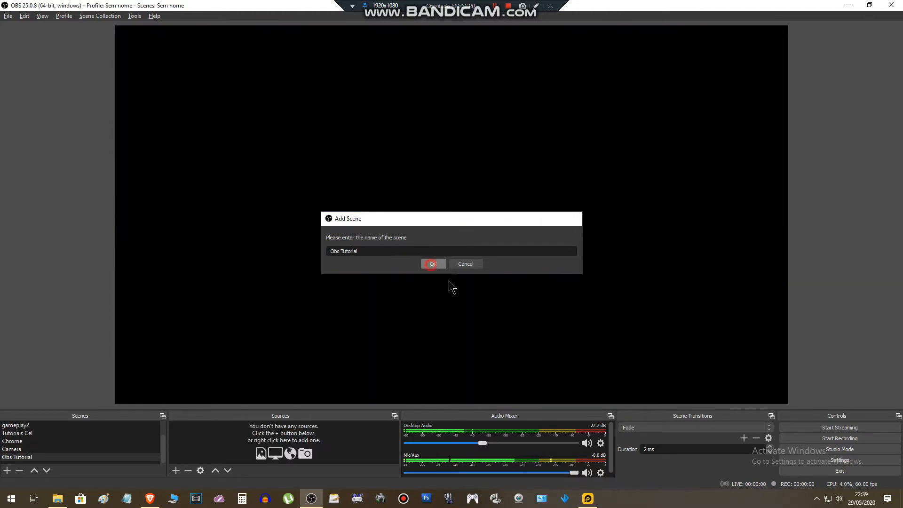
# - Add a Video Capture Device source using the Logitech webcam
pyautogui.click(429, 264)
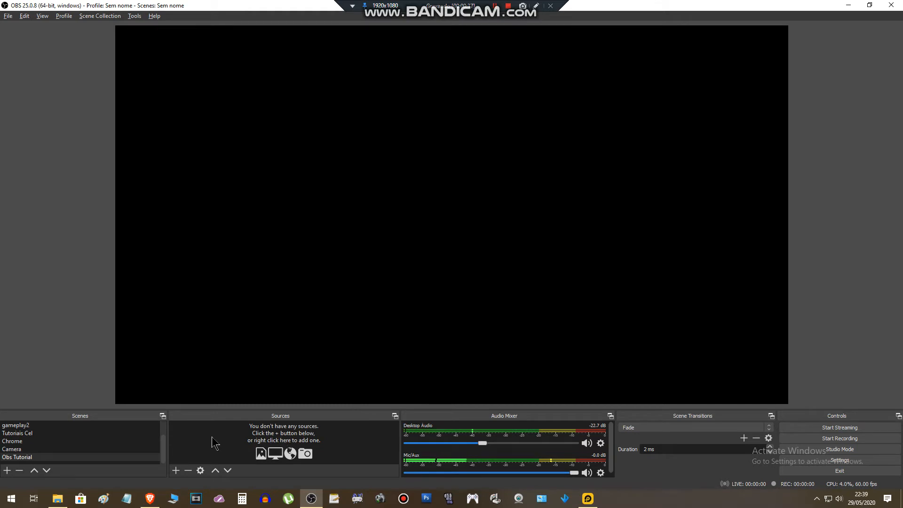
pyautogui.moveTo(260, 418)
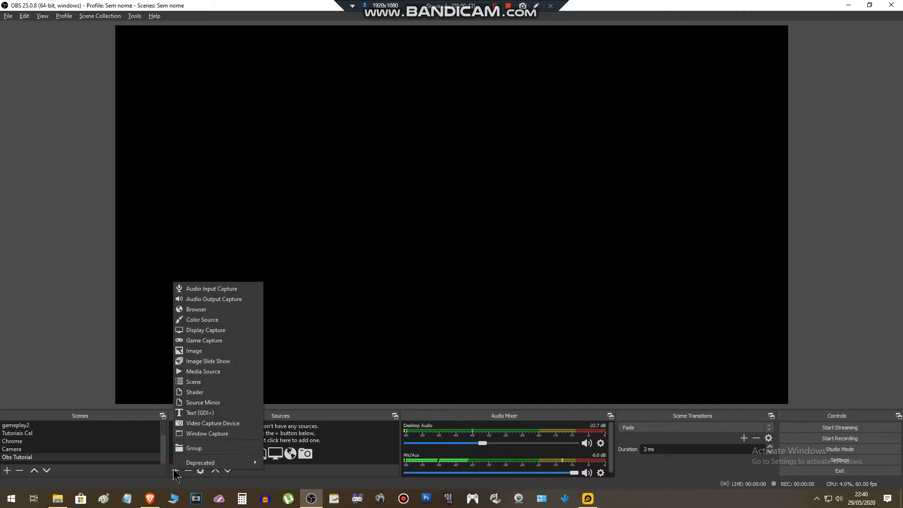
pyautogui.moveTo(201, 381)
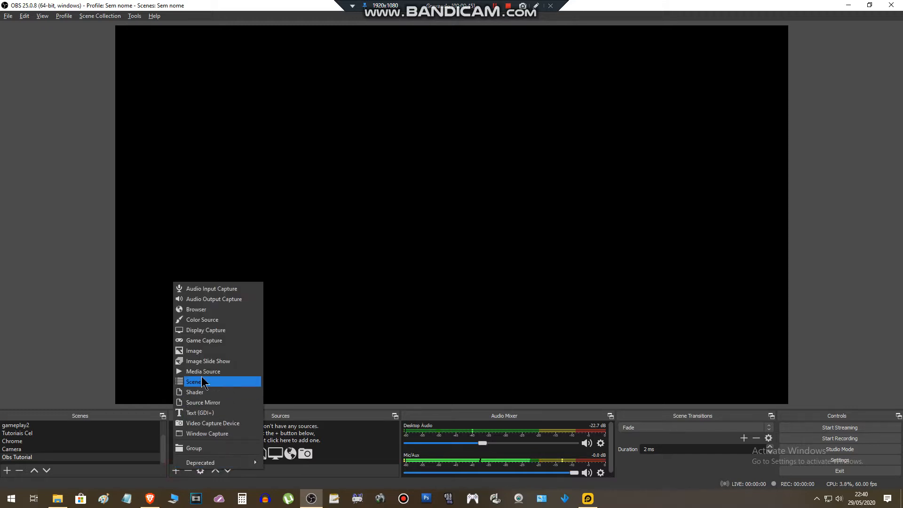
pyautogui.moveTo(211, 423)
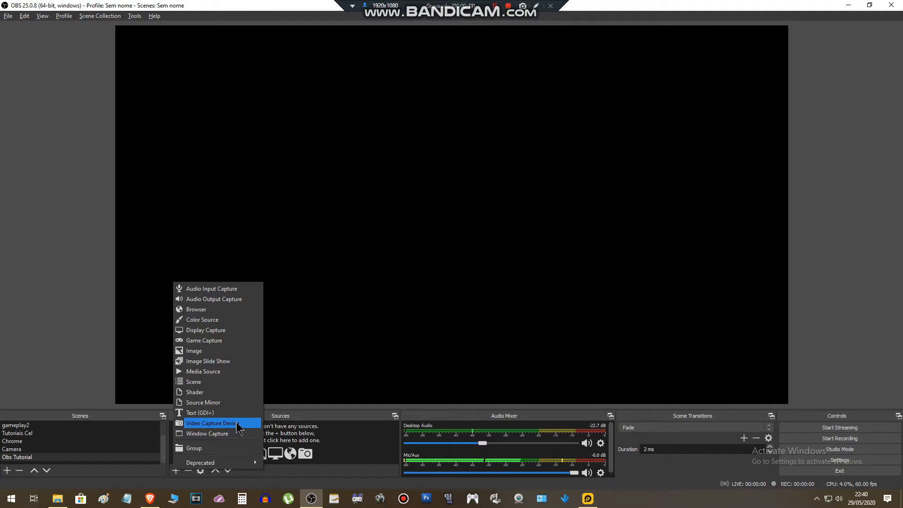
pyautogui.click(212, 423)
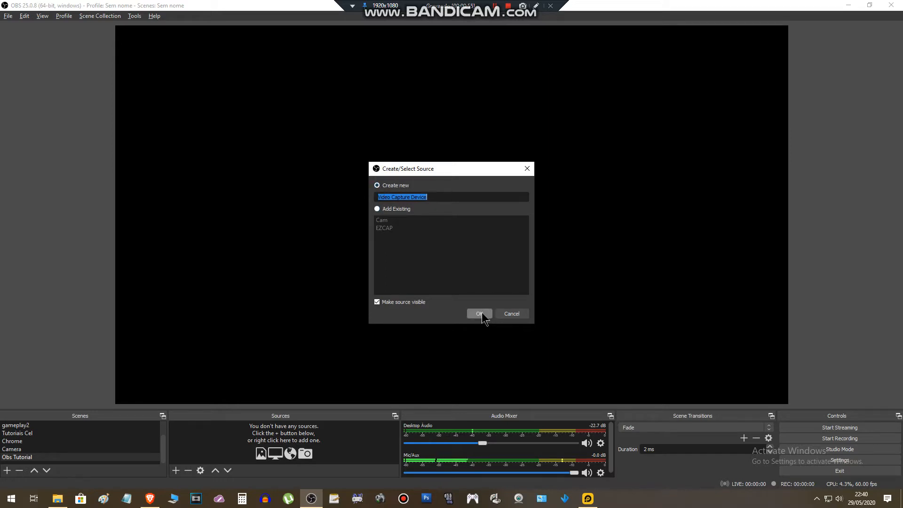
pyautogui.click(479, 313)
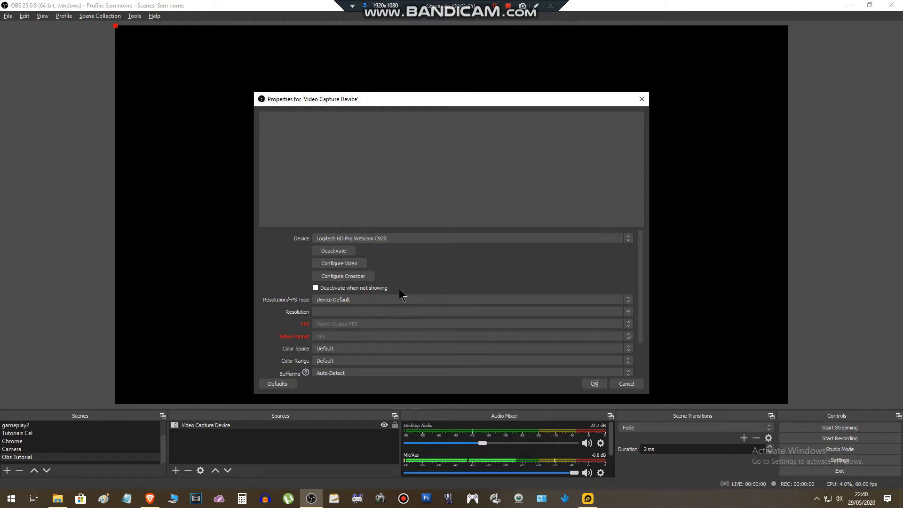
pyautogui.moveTo(450, 99); pyautogui.dragTo(394, 81)
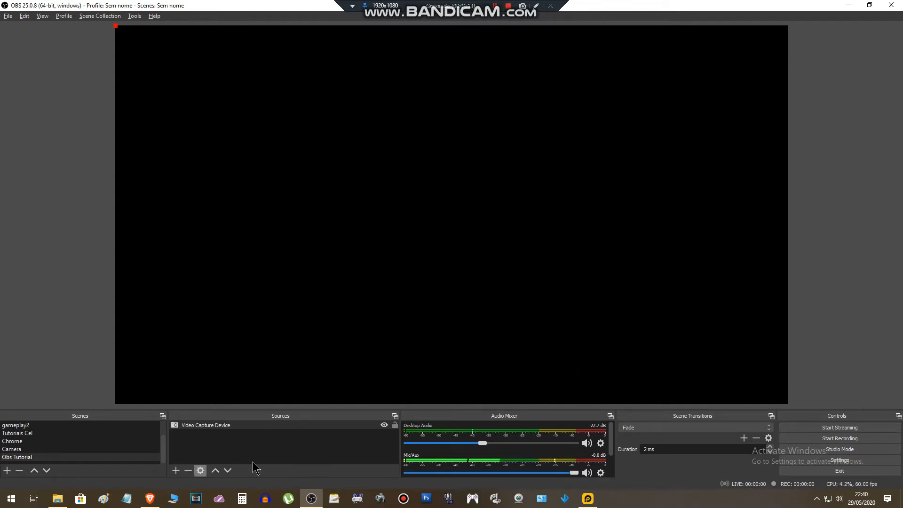
# - Add the existing 'Cam' source so the blue-screen webcam video fills the preview
pyautogui.click(176, 470)
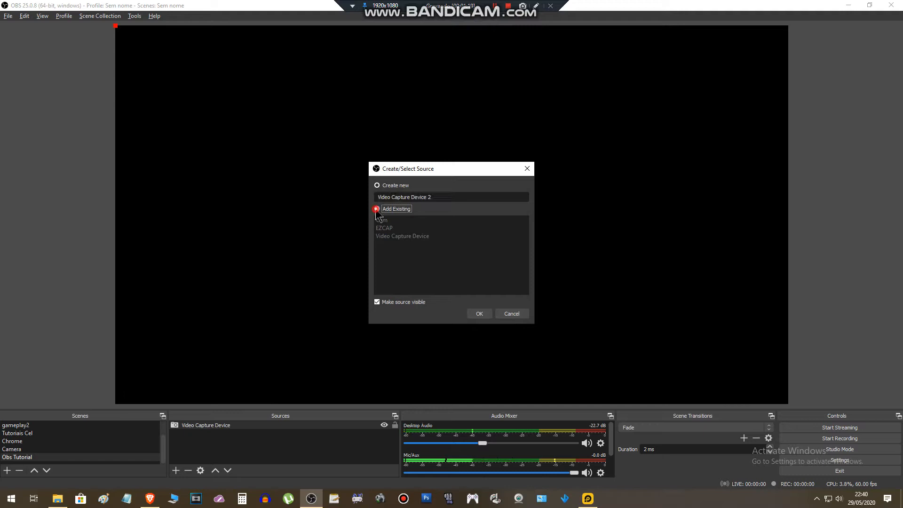
pyautogui.click(377, 209)
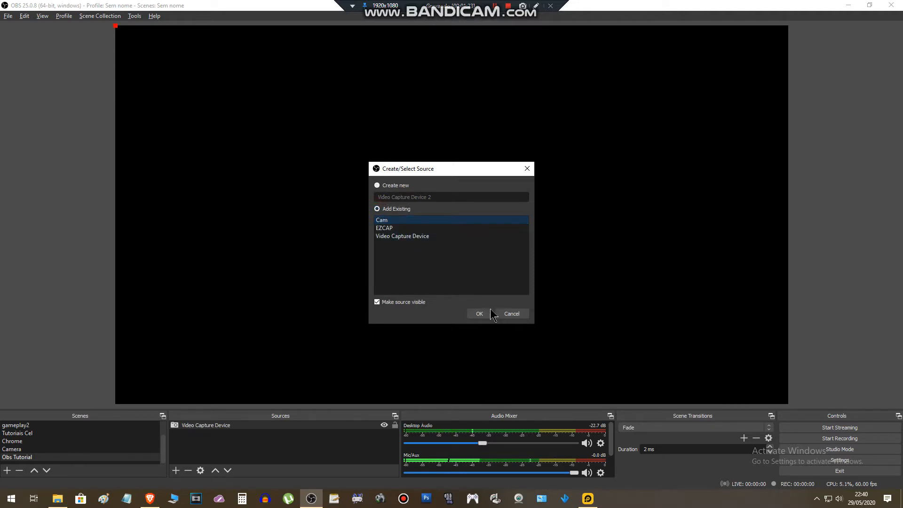
pyautogui.click(479, 313)
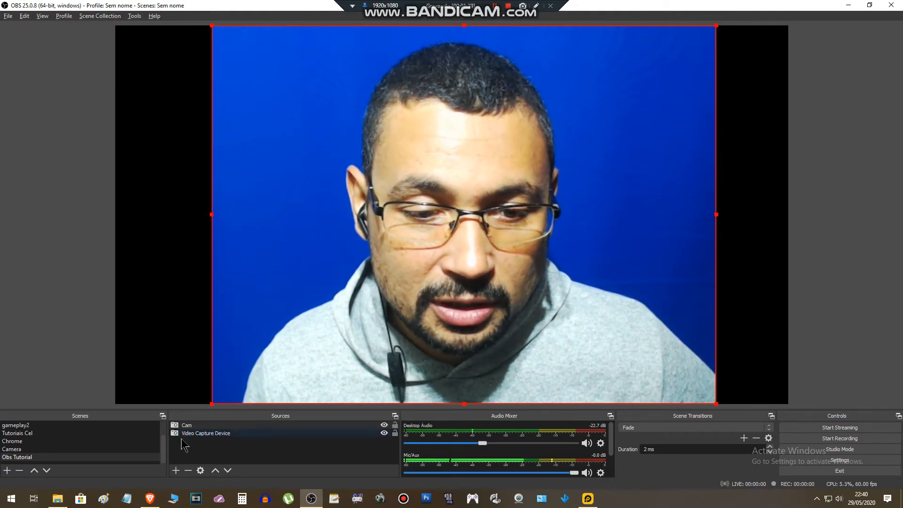
# - Create a new Image source 'Image 3' and bring up its image file chooser
pyautogui.click(175, 470)
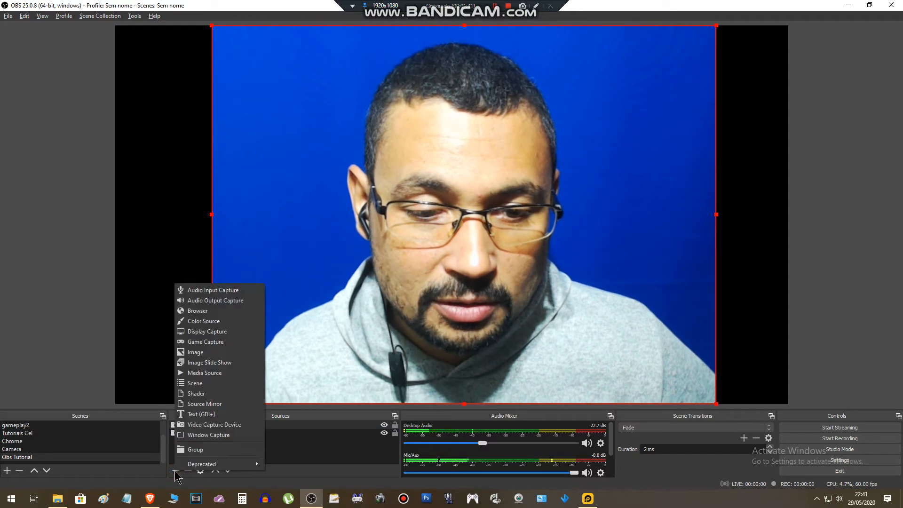
pyautogui.moveTo(196, 351)
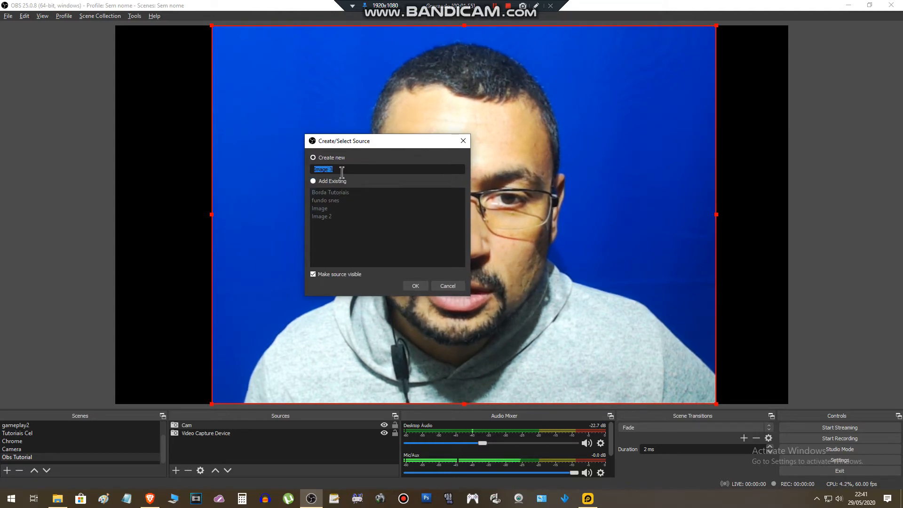
pyautogui.click(415, 286)
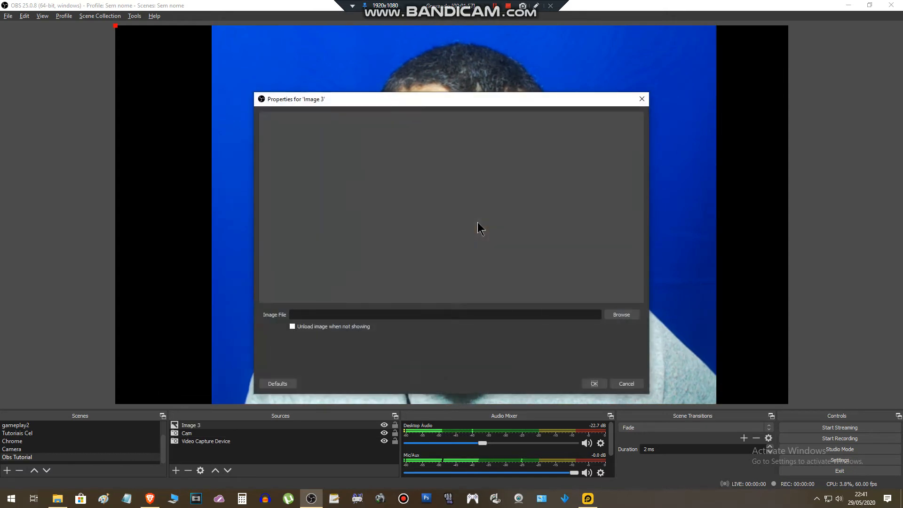
pyautogui.click(621, 314)
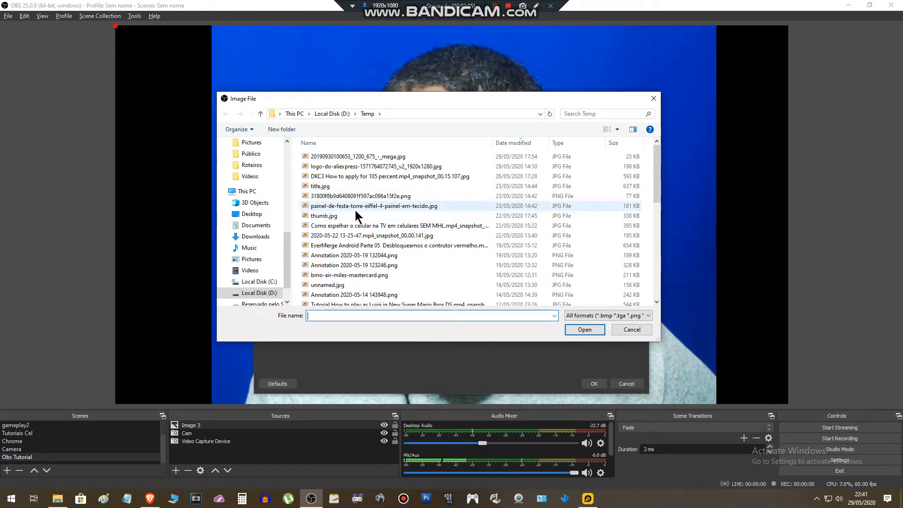
# - Load painel-de-festa-torre-eiffel-4-painel-em-tecido.jpg into Image 3, covering the canvas
pyautogui.click(373, 206)
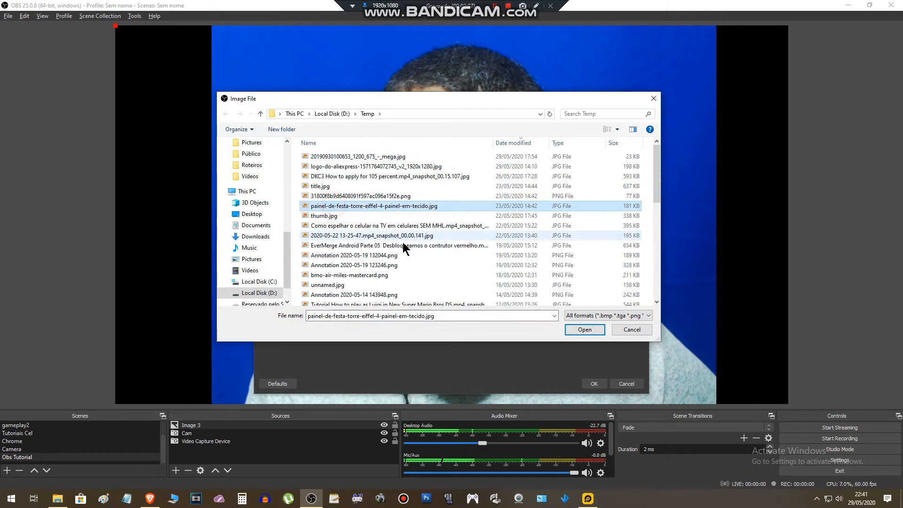
pyautogui.click(584, 329)
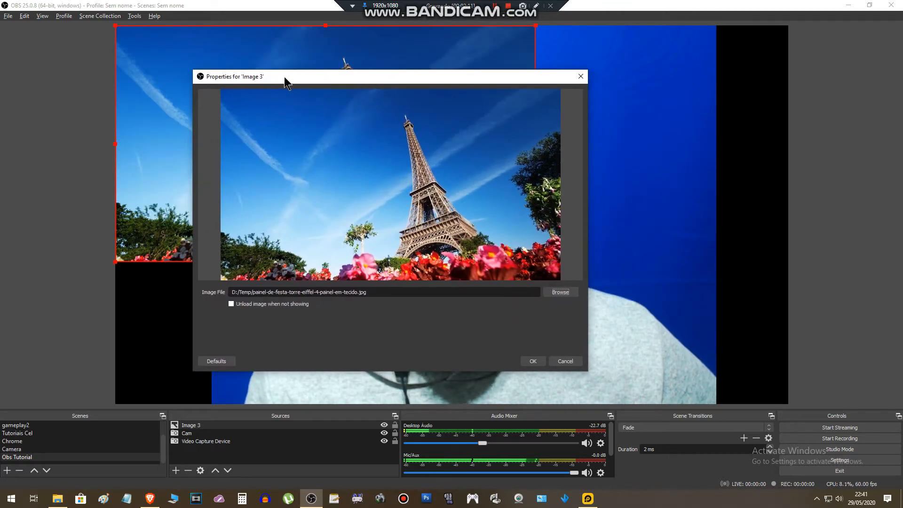
pyautogui.click(531, 361)
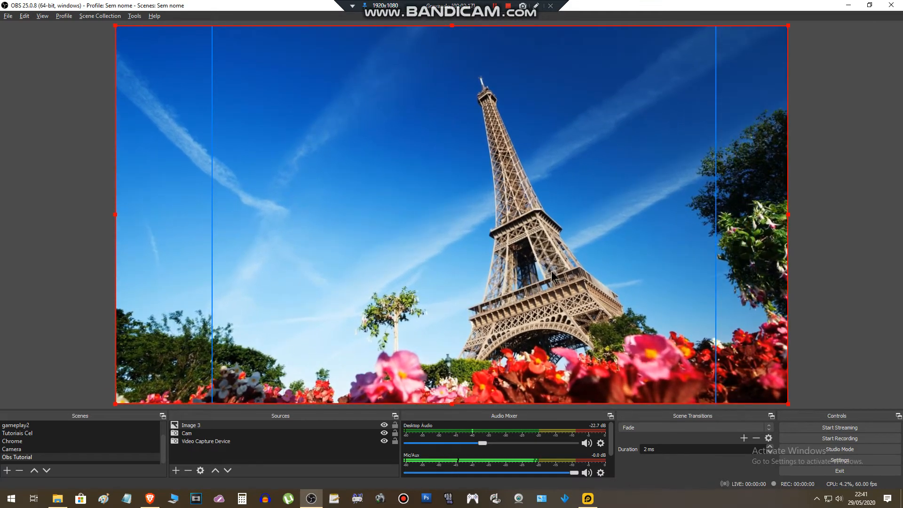
pyautogui.moveTo(665, 256)
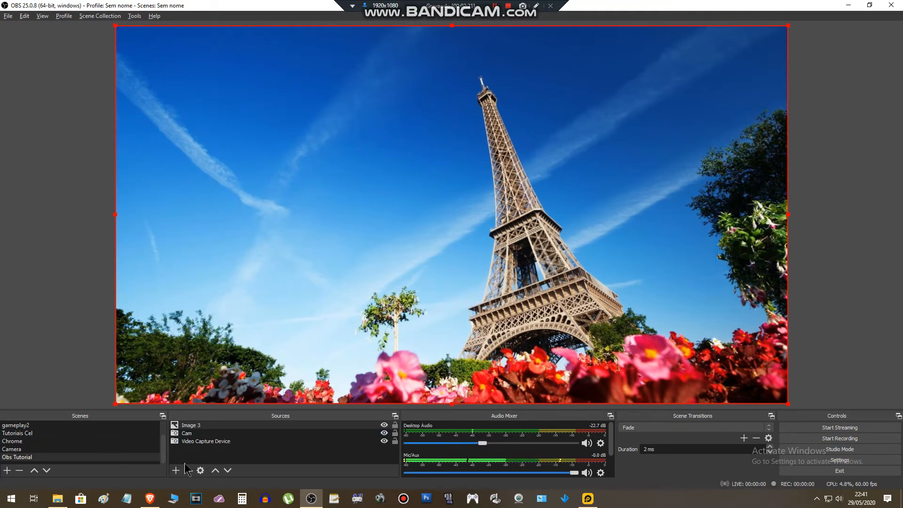
# - Move Image 3 to the bottom of the source order, behind the webcam
pyautogui.click(191, 425)
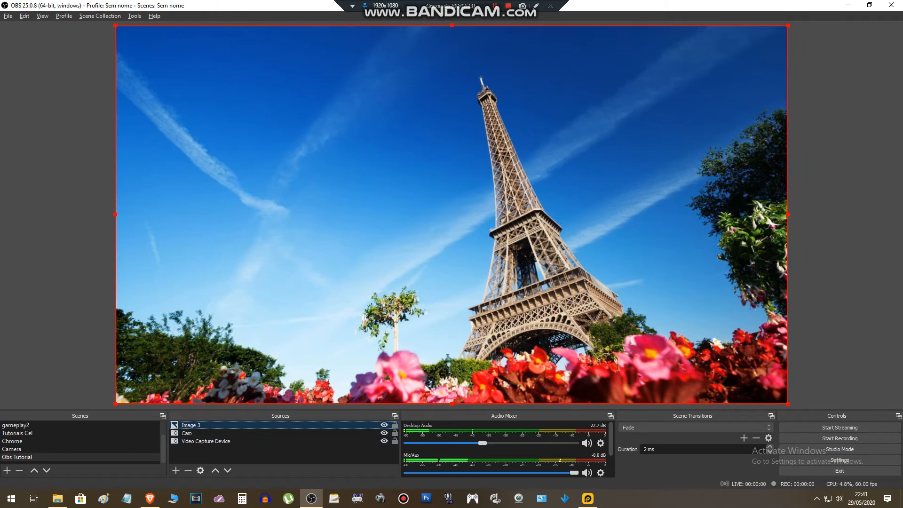
pyautogui.click(228, 470)
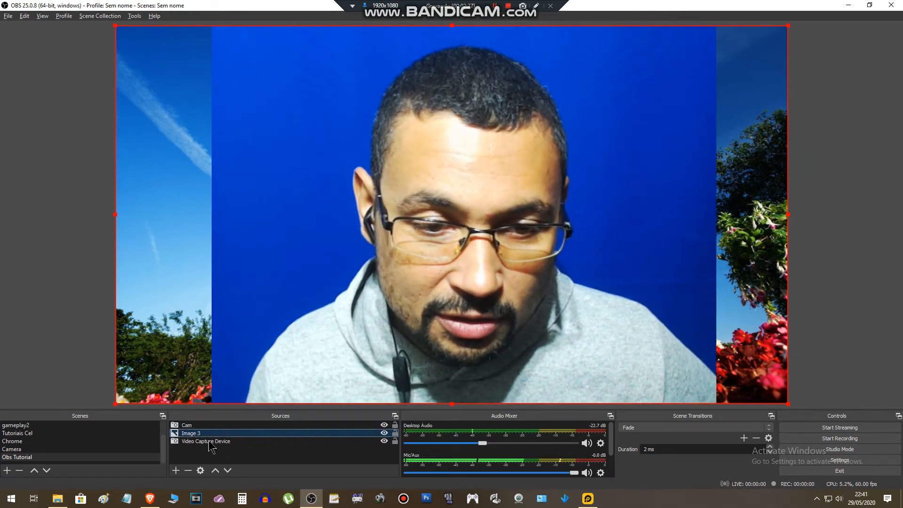
pyautogui.moveTo(228, 470)
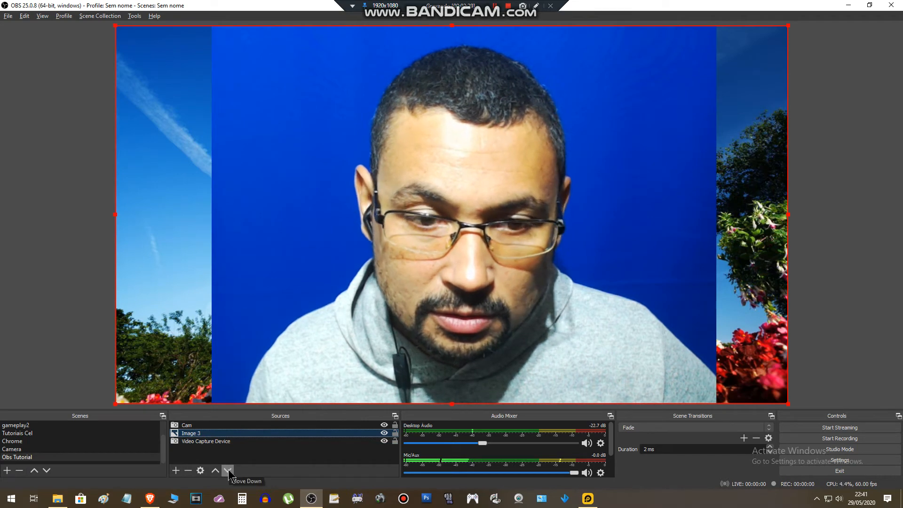
pyautogui.click(226, 470)
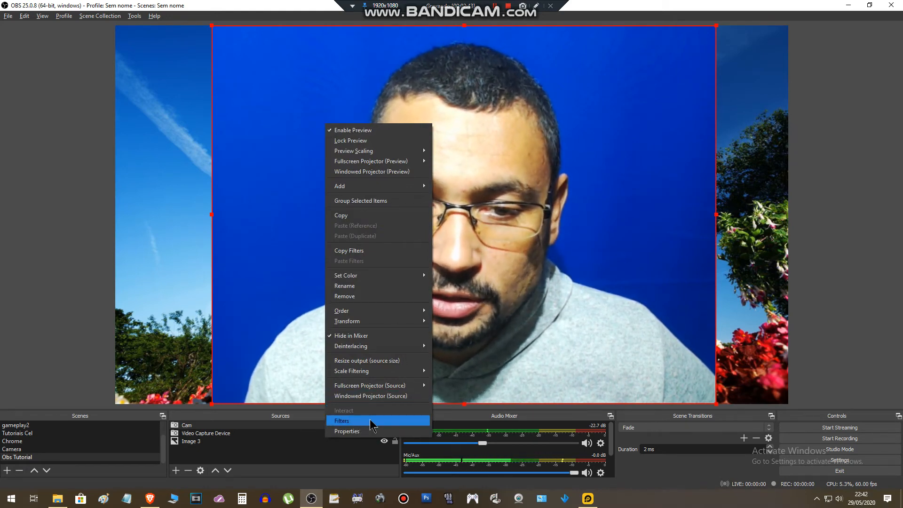
# - Bring up the Cam source's filters and shift that window toward the upper left
pyautogui.click(342, 420)
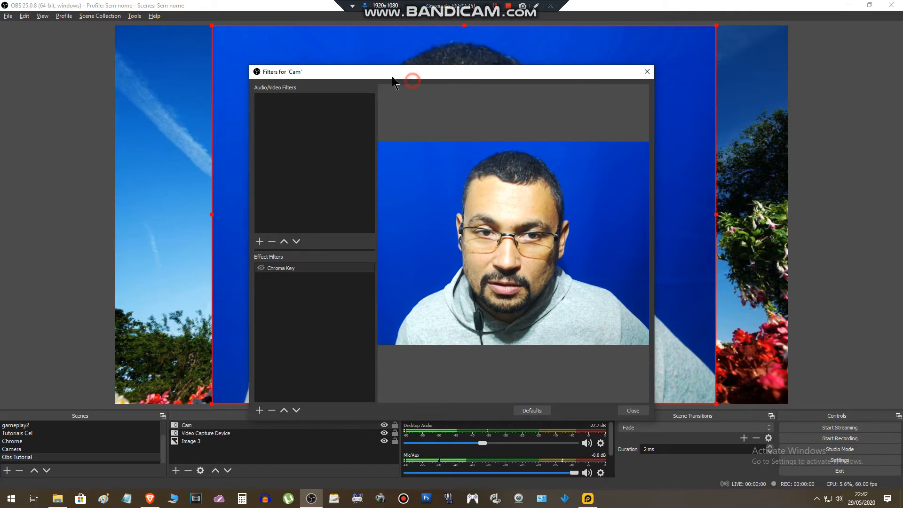
pyautogui.moveTo(427, 79)
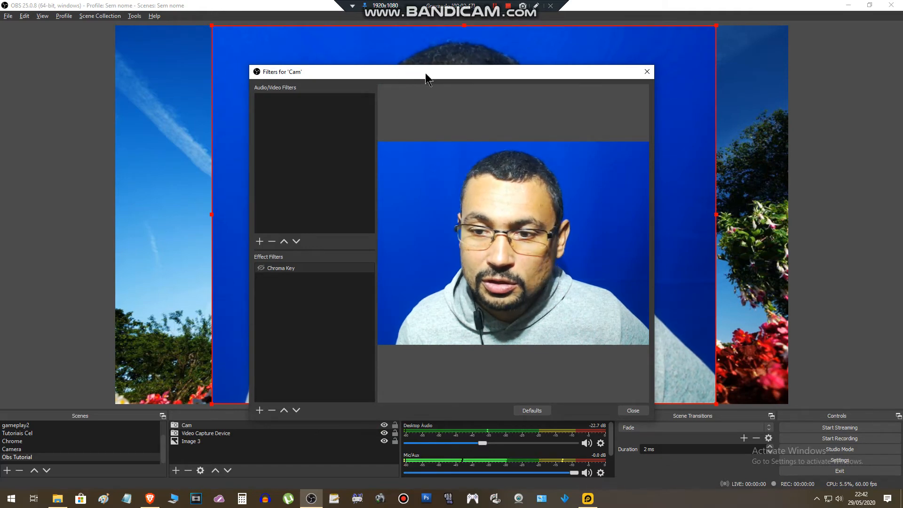
pyautogui.moveTo(428, 71); pyautogui.dragTo(408, 65)
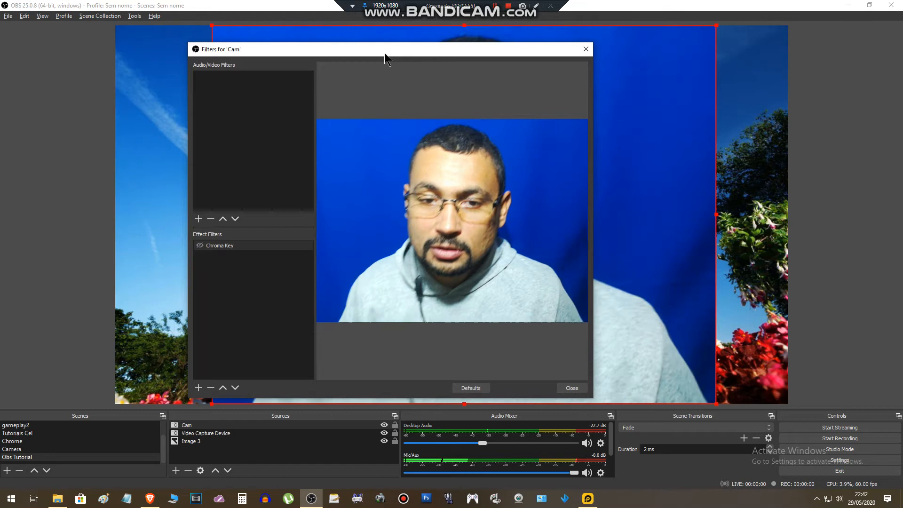
pyautogui.moveTo(386, 49); pyautogui.dragTo(363, 44)
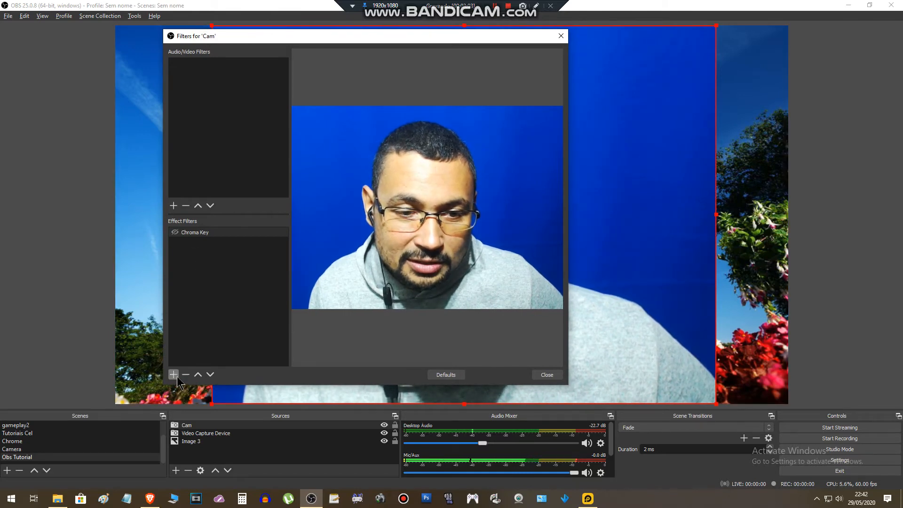
# - Add a second Chroma Key effect filter with the default name 'Chroma Key 2'
pyautogui.click(173, 374)
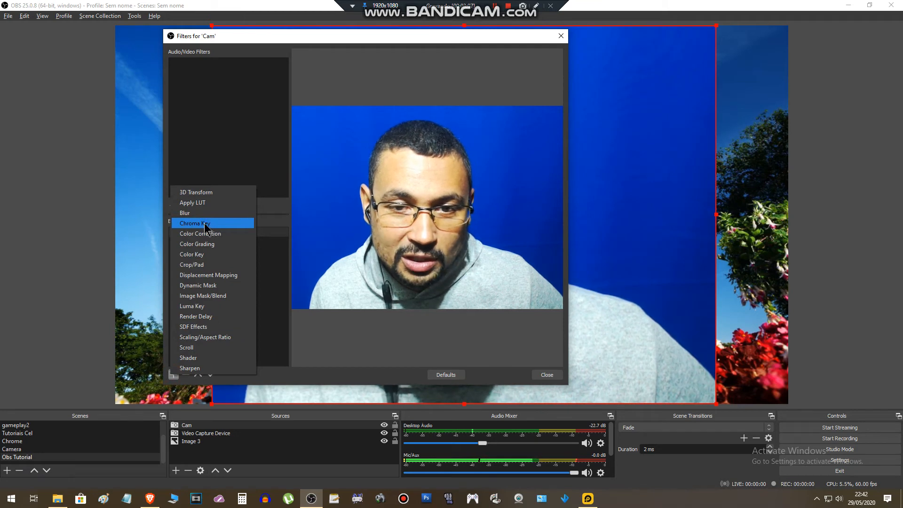
pyautogui.click(194, 223)
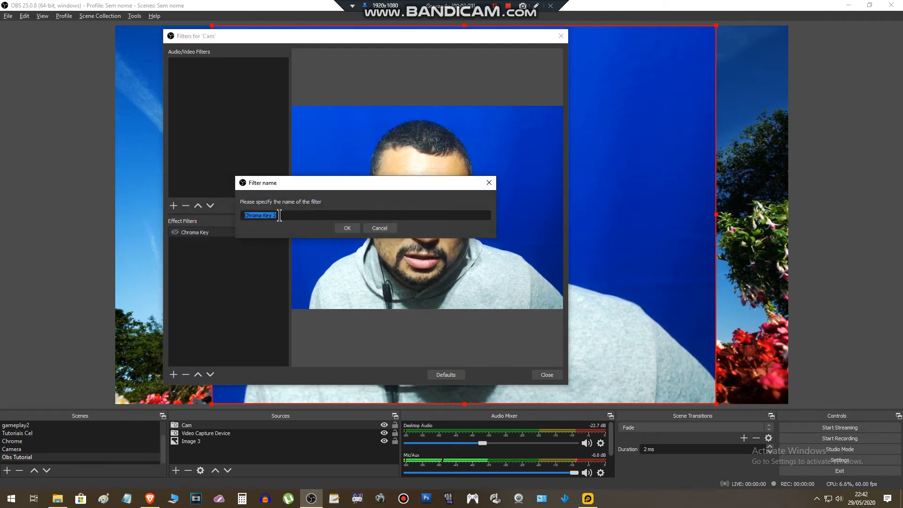
pyautogui.click(347, 228)
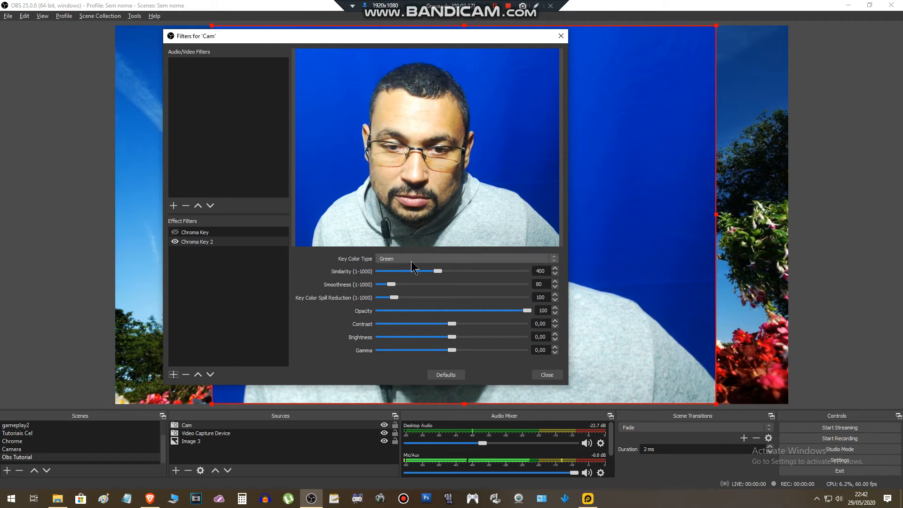
# - Set Chroma Key 2's Key Color Type to Custom
pyautogui.click(465, 258)
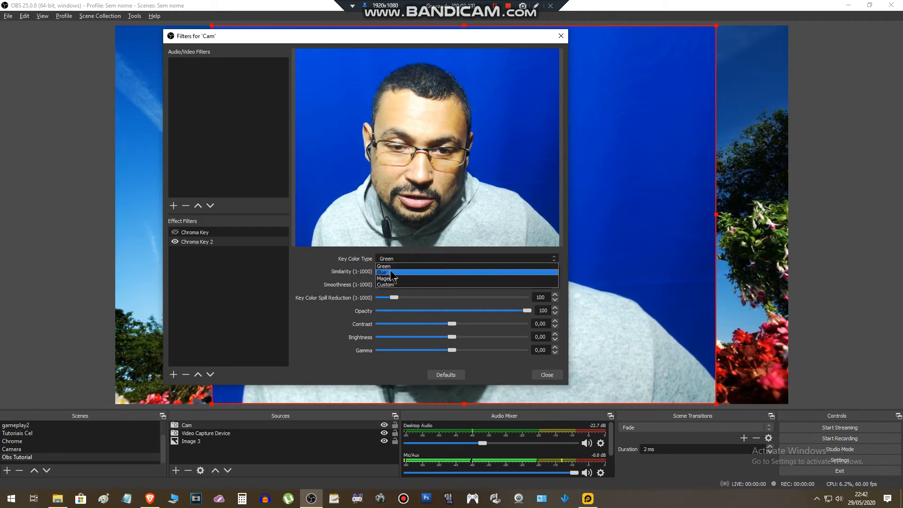
pyautogui.moveTo(397, 284)
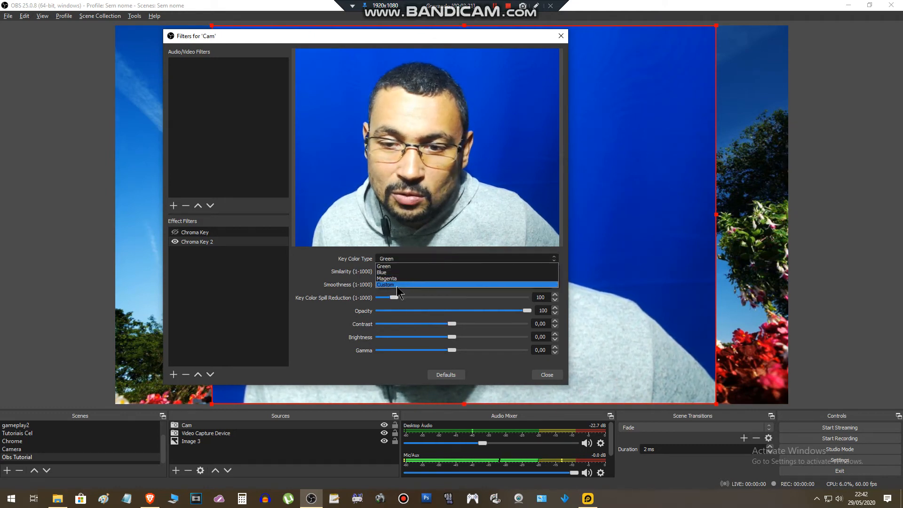
pyautogui.click(385, 284)
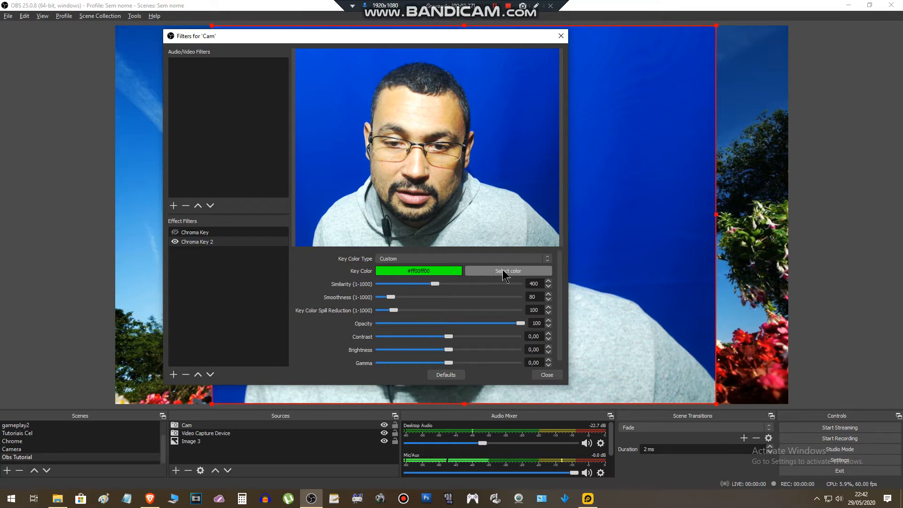
# - Sample the blue backdrop behind the person as Chroma Key 2's key colour
pyautogui.click(507, 270)
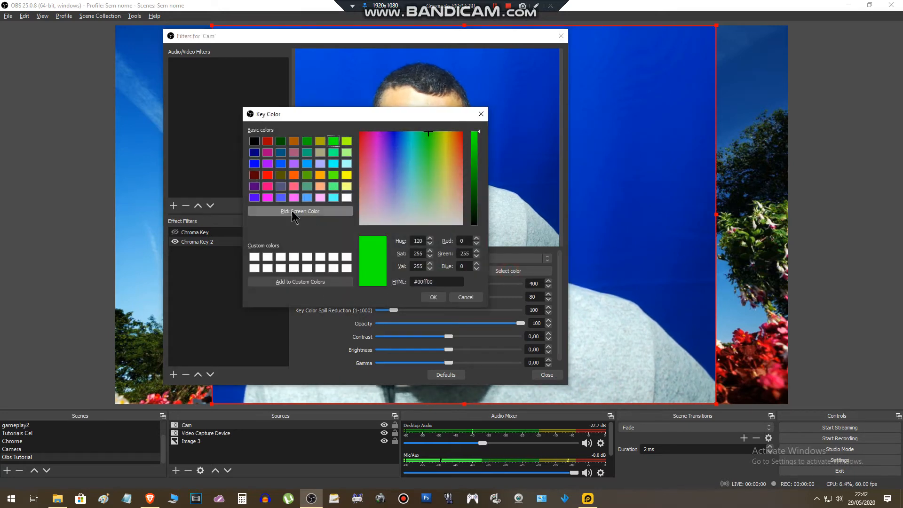
pyautogui.click(299, 210)
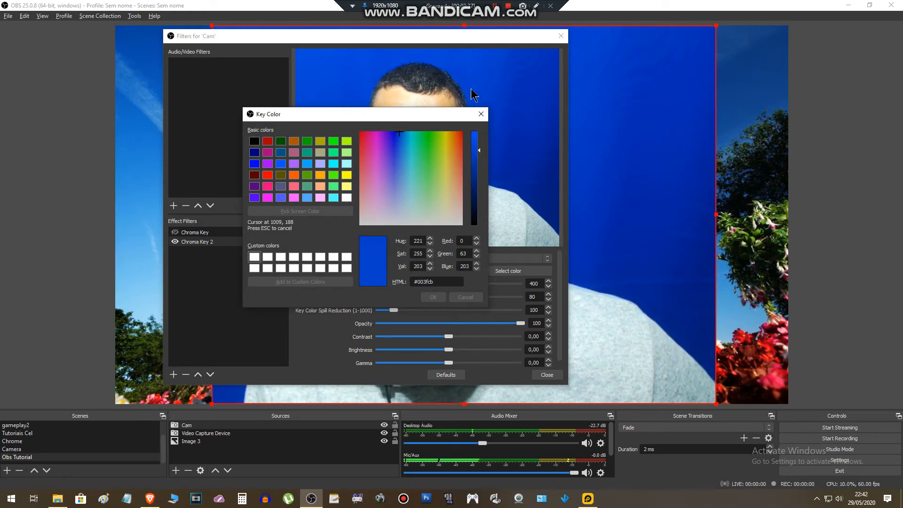
pyautogui.click(471, 95)
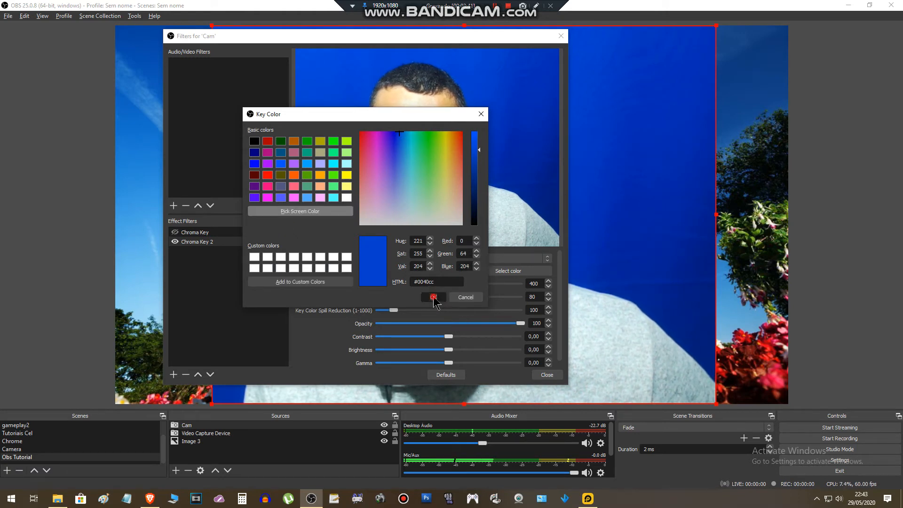
pyautogui.click(433, 297)
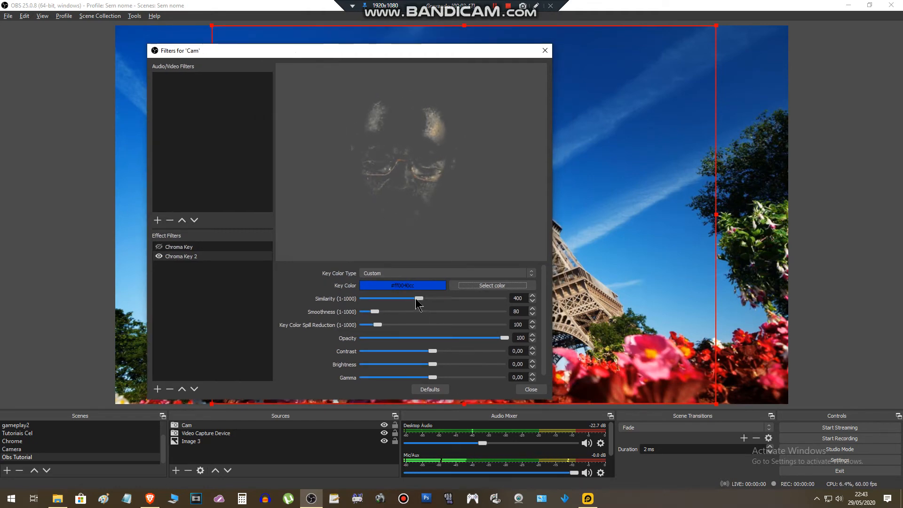
# - Slide Similarity down and back, settling at 148 so the blue screen keys out cleanly
pyautogui.moveTo(420, 298); pyautogui.dragTo(394, 298)
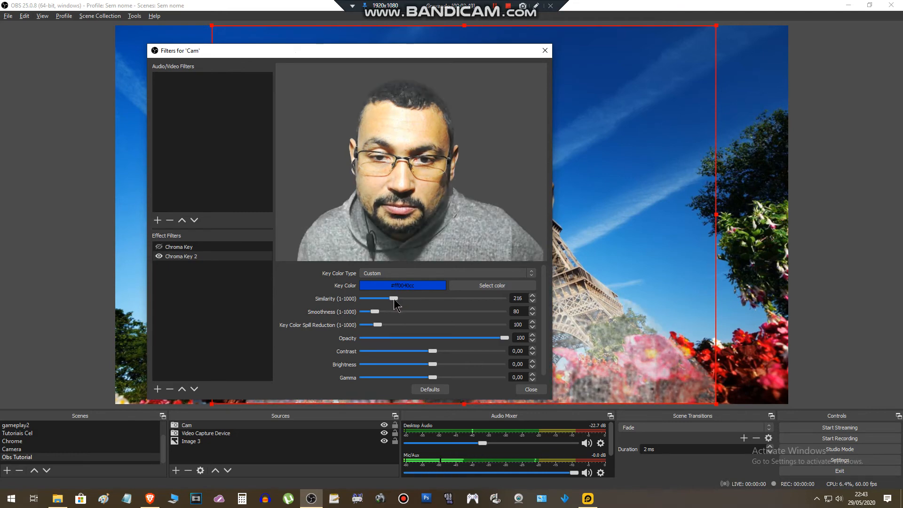
pyautogui.moveTo(394, 298); pyautogui.dragTo(390, 298)
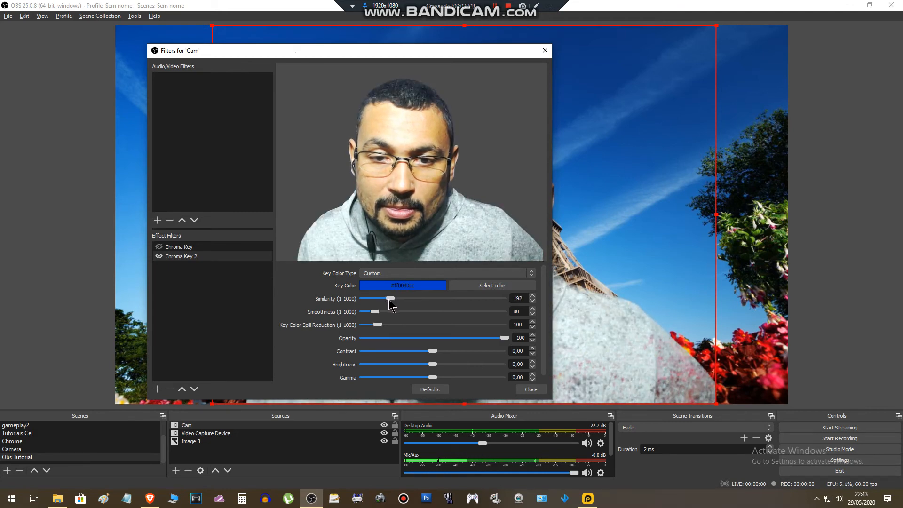
pyautogui.moveTo(390, 298); pyautogui.dragTo(393, 298)
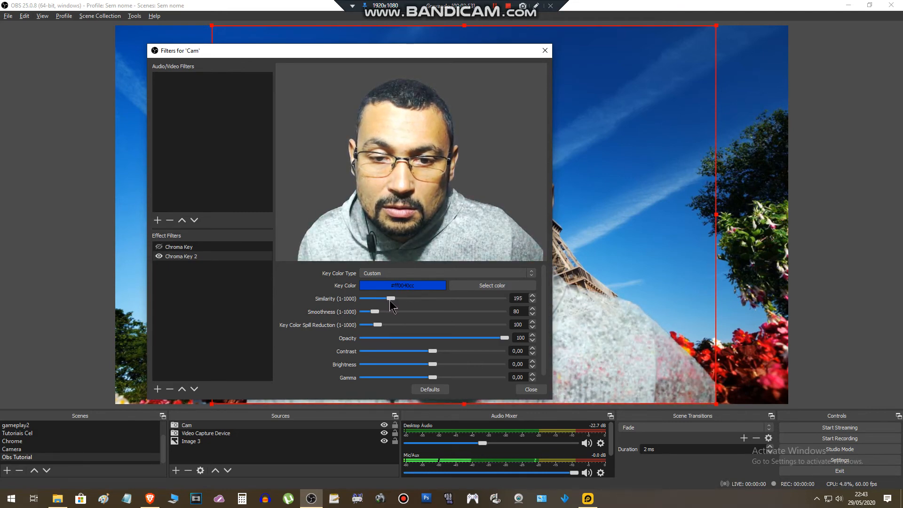
pyautogui.moveTo(393, 298); pyautogui.dragTo(386, 298)
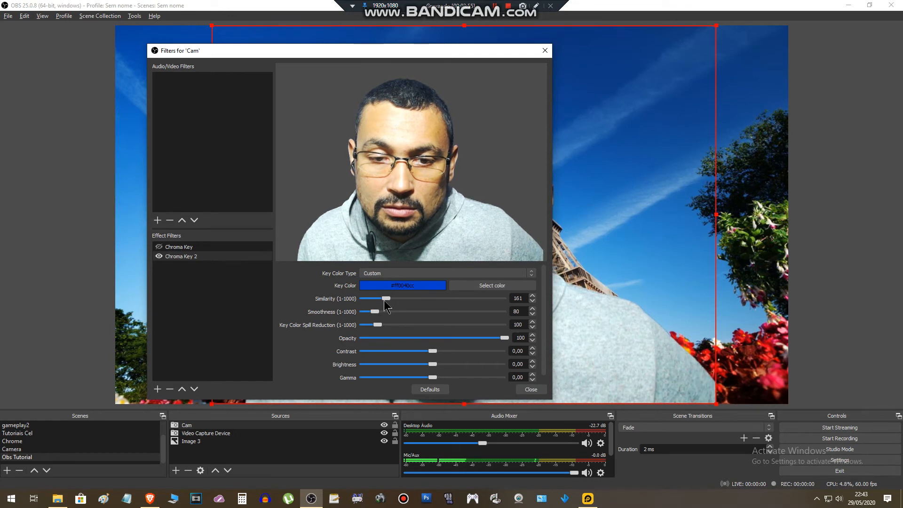
pyautogui.moveTo(386, 298); pyautogui.dragTo(380, 298)
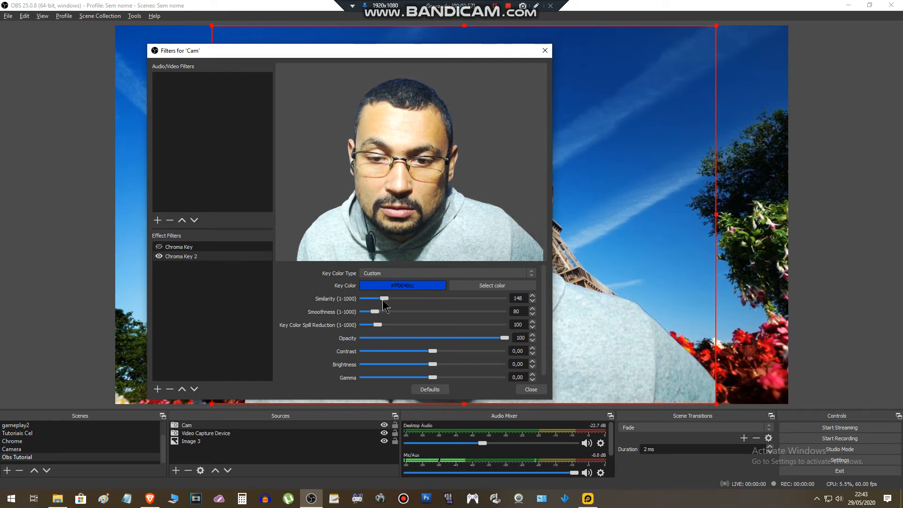
pyautogui.moveTo(385, 298); pyautogui.dragTo(377, 298)
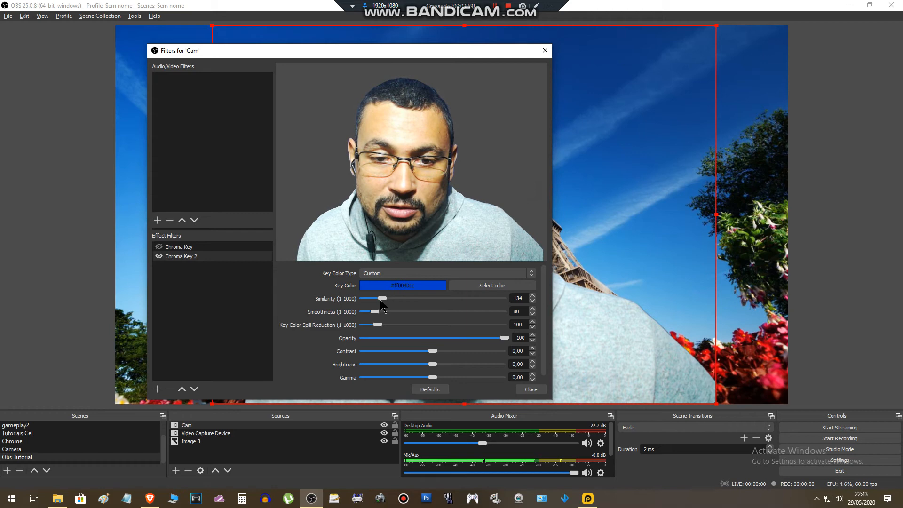
pyautogui.moveTo(384, 298); pyautogui.dragTo(377, 299)
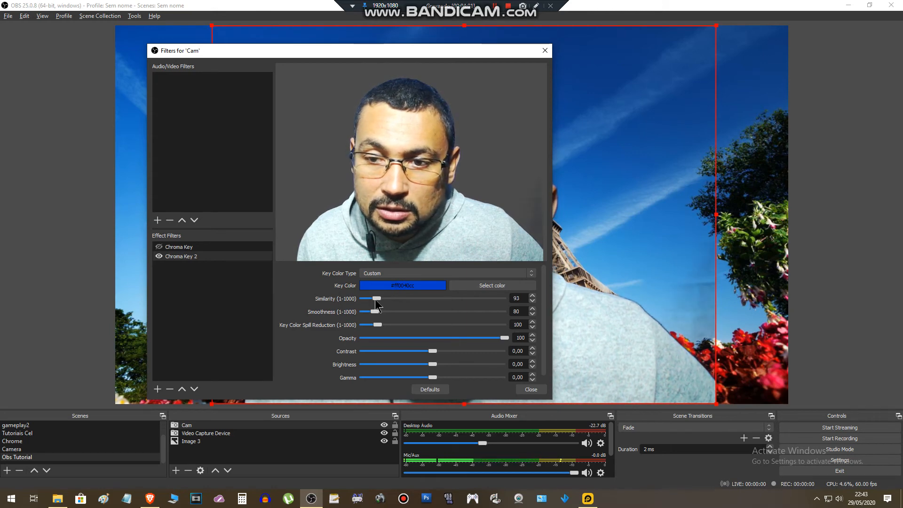
pyautogui.moveTo(377, 298); pyautogui.dragTo(381, 298)
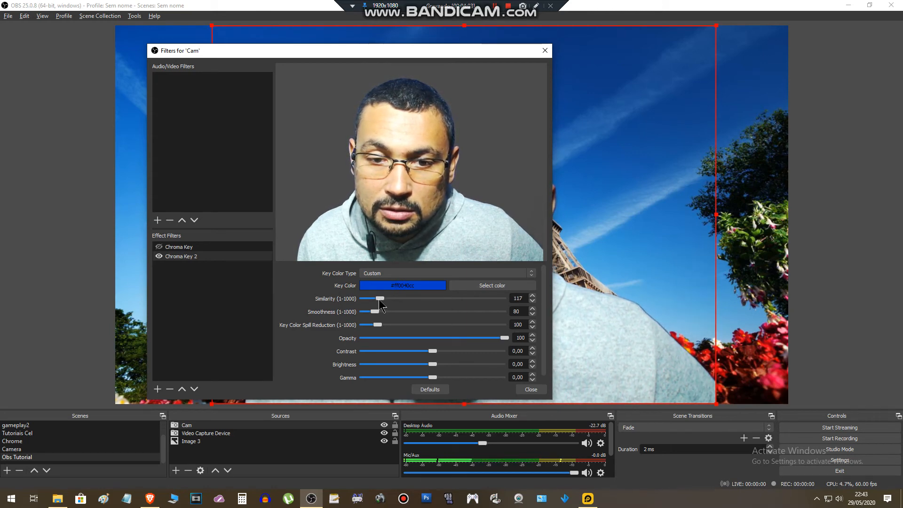
pyautogui.moveTo(380, 298); pyautogui.dragTo(390, 298)
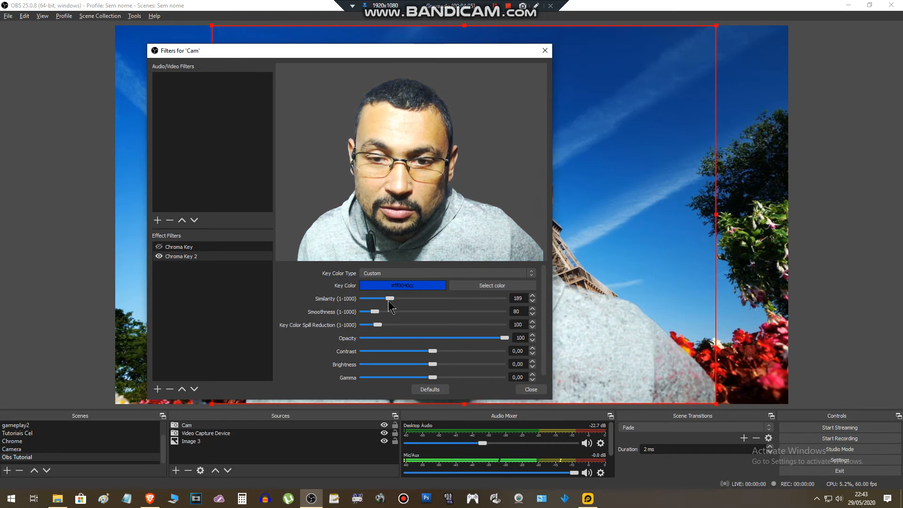
pyautogui.moveTo(391, 298); pyautogui.dragTo(386, 298)
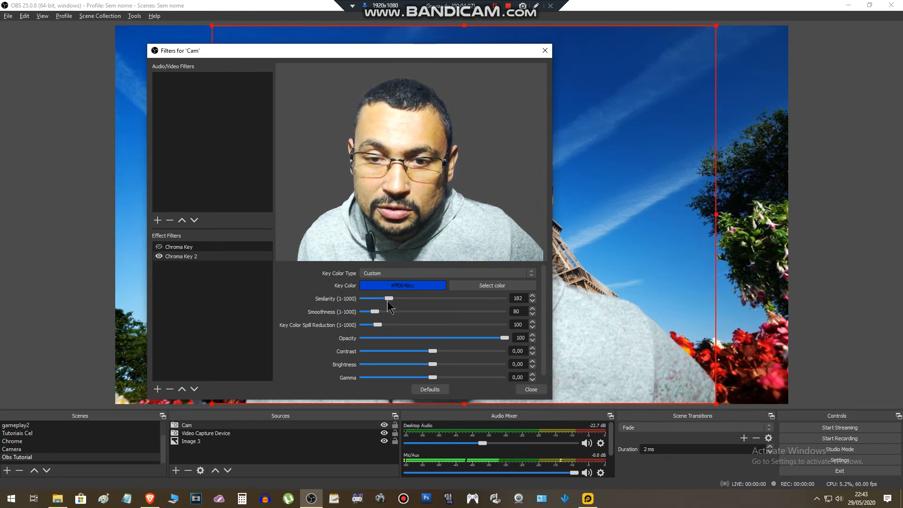
pyautogui.moveTo(386, 298); pyautogui.dragTo(382, 299)
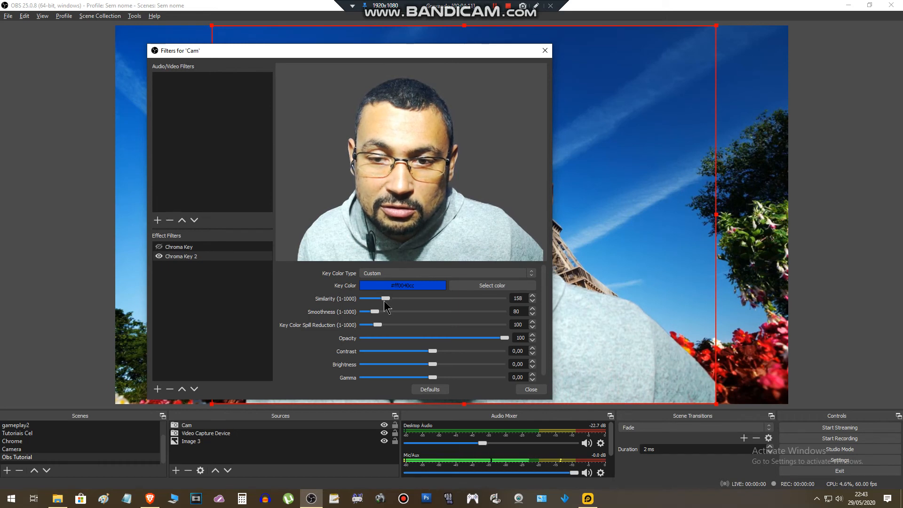
pyautogui.moveTo(387, 298); pyautogui.dragTo(385, 298)
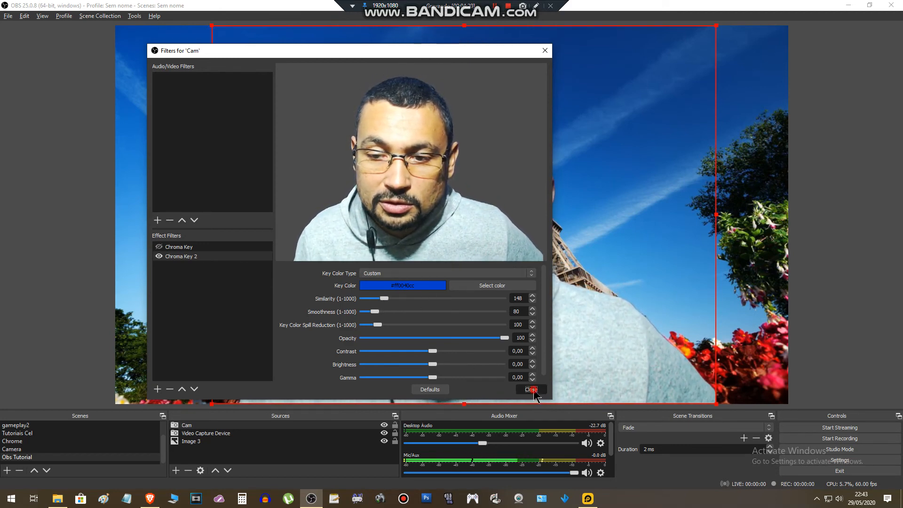
# - Close the Filters for 'Cam' window, leaving the keyed webcam over the backdrop
pyautogui.click(529, 389)
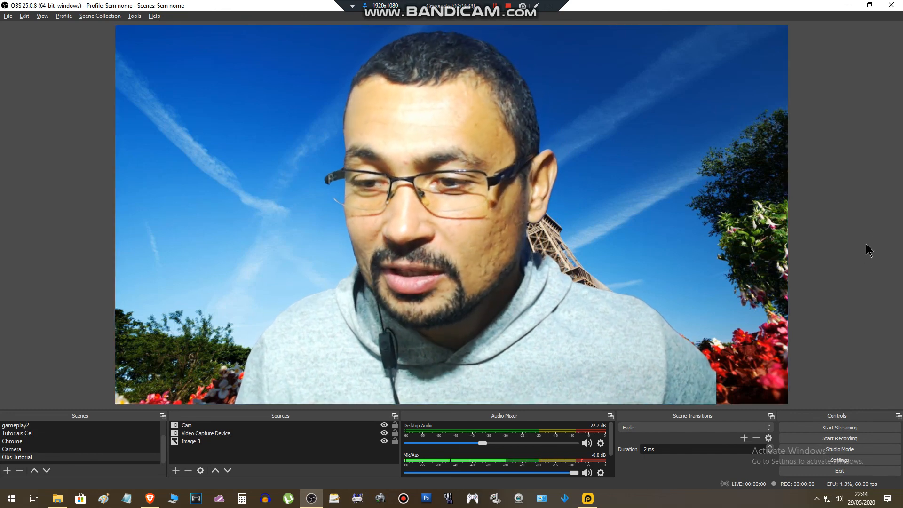
pyautogui.moveTo(797, 189)
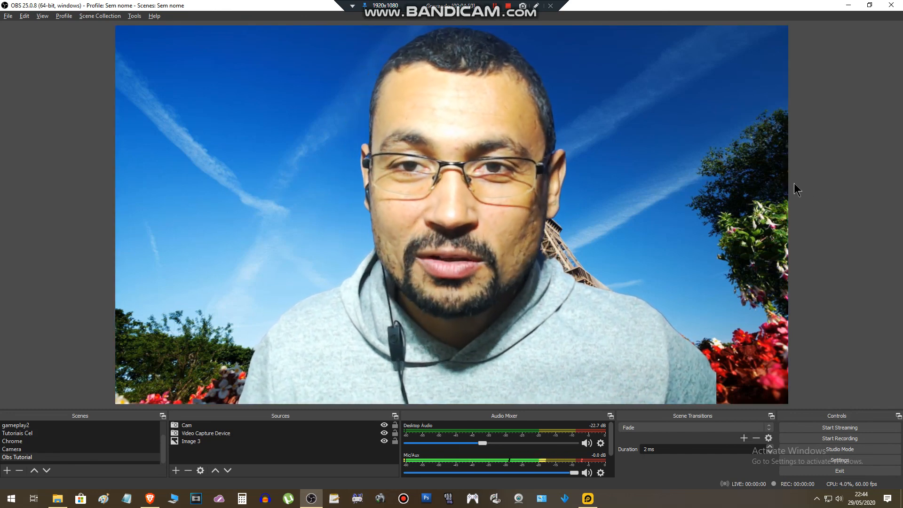